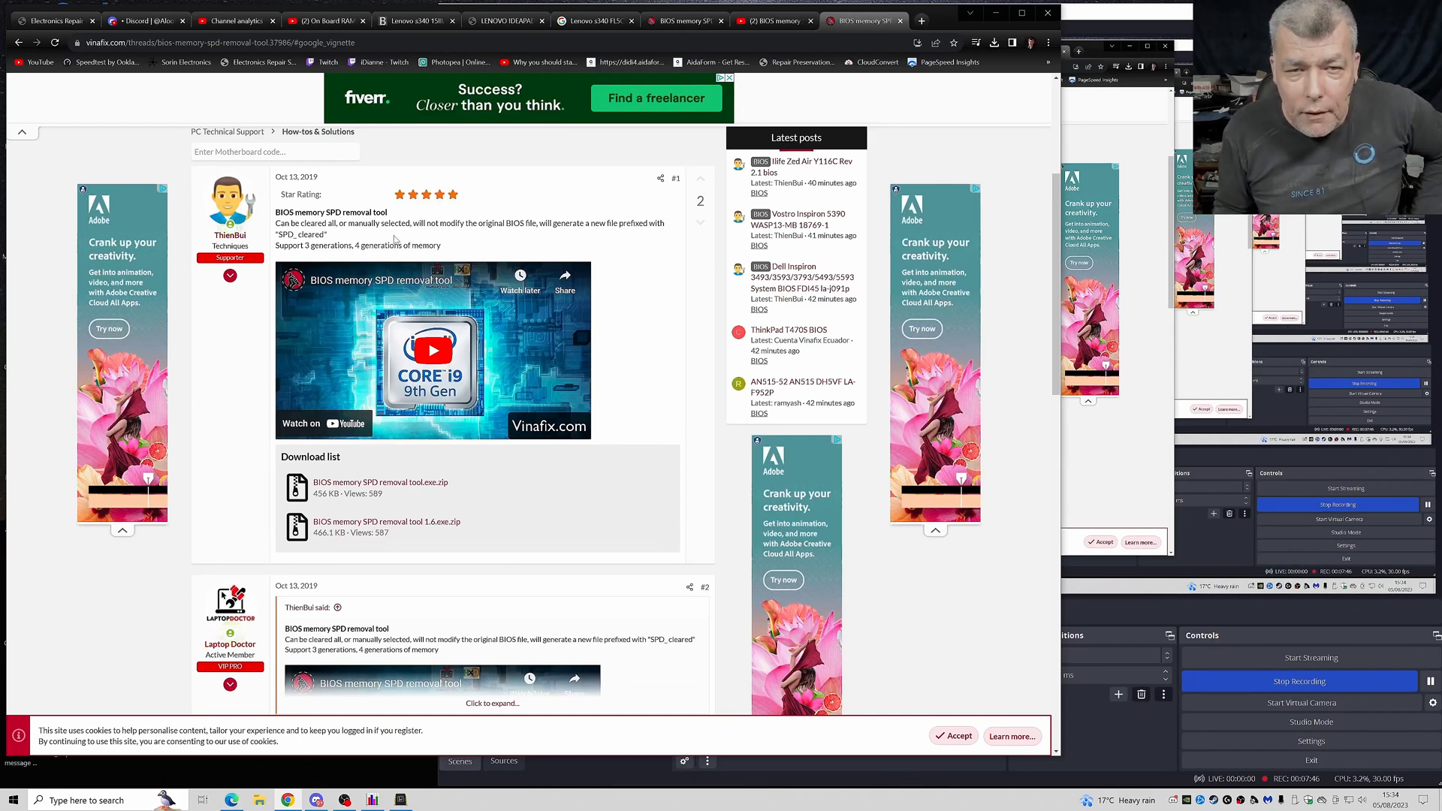
# Launch File Explorer from the taskbar so Quick access is shown.
pyautogui.scroll(3)
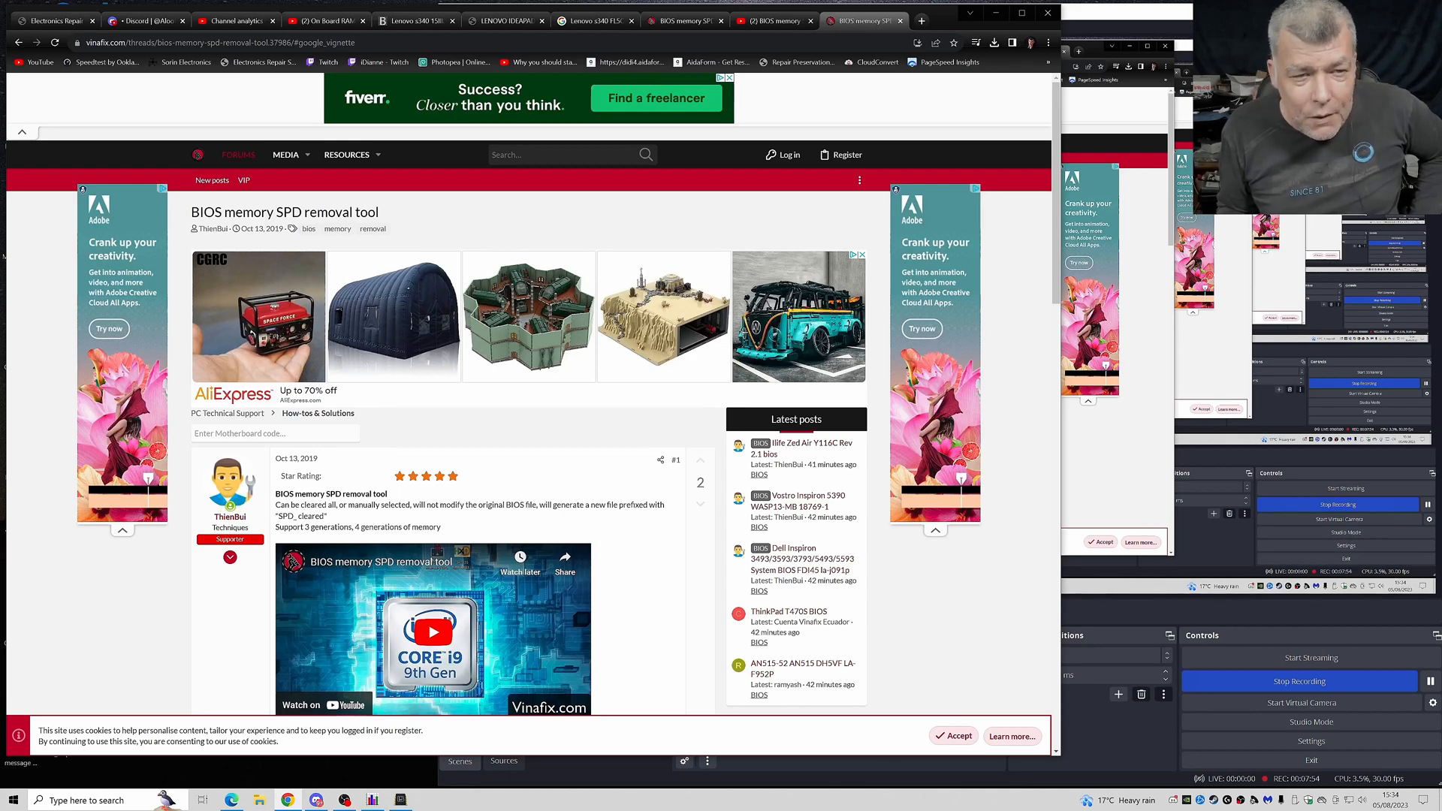
pyautogui.scroll(-3)
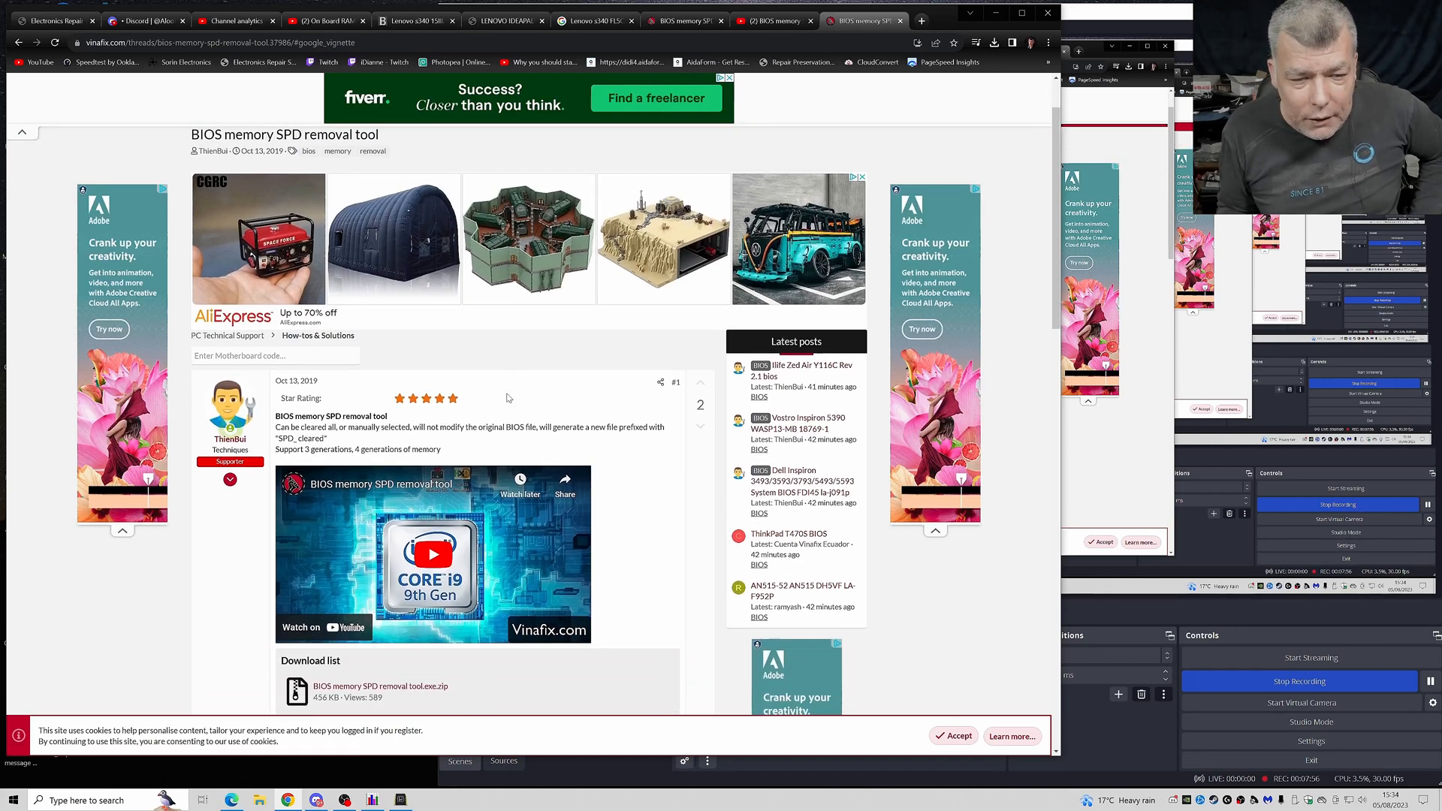
pyautogui.scroll(-3)
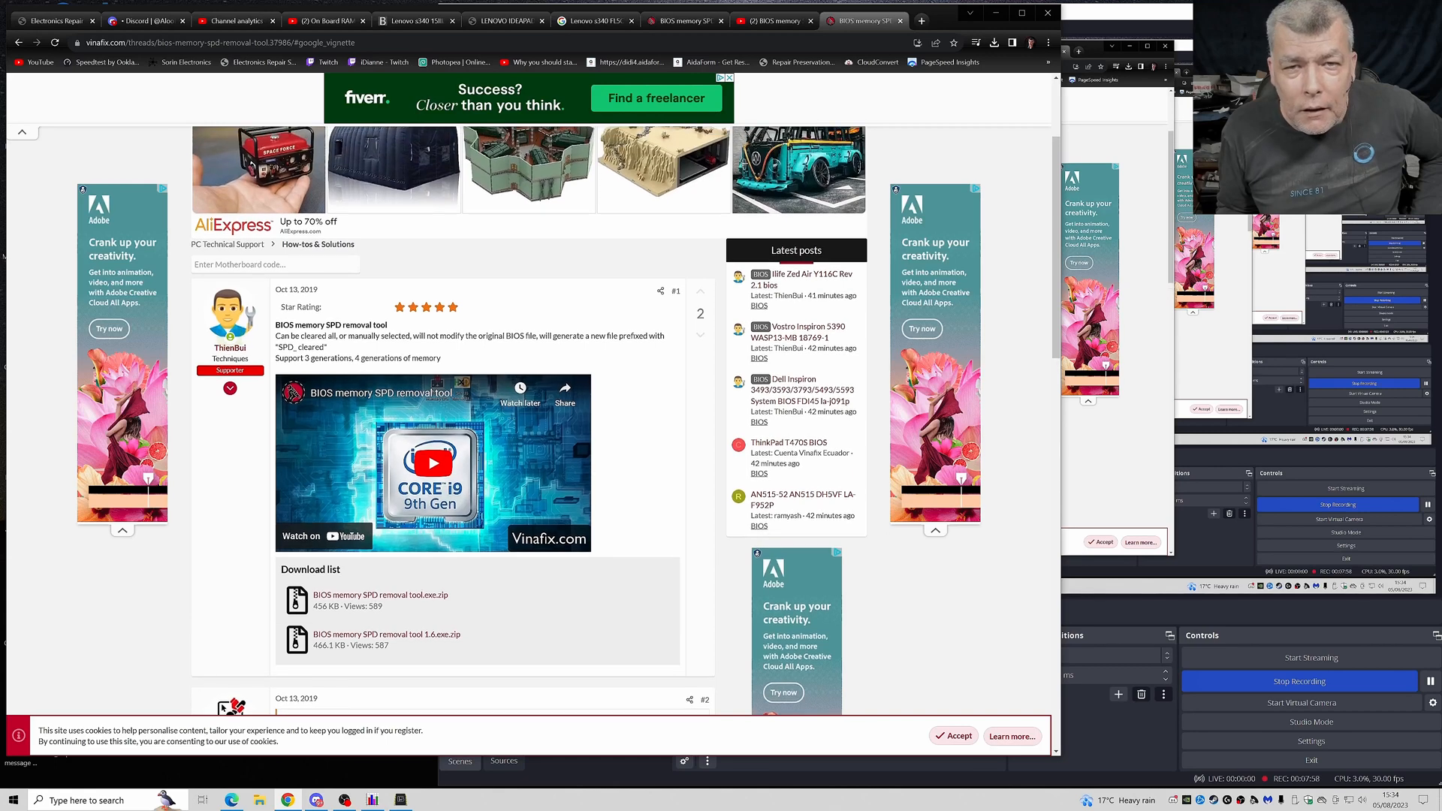
pyautogui.click(388, 633)
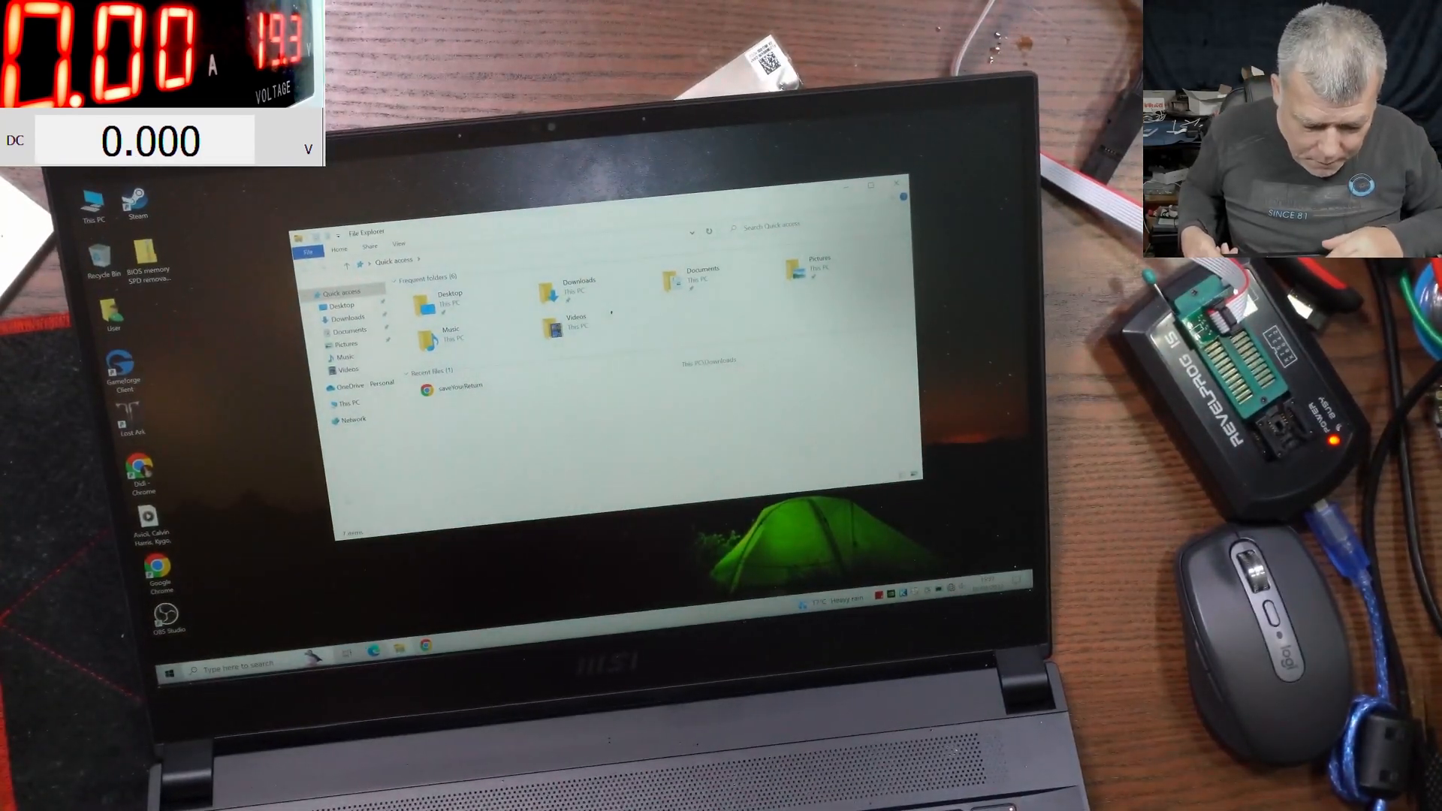
# Open ESD-USB (D:) and permanently delete the old BIN file, confirming Yes.
pyautogui.click(352, 404)
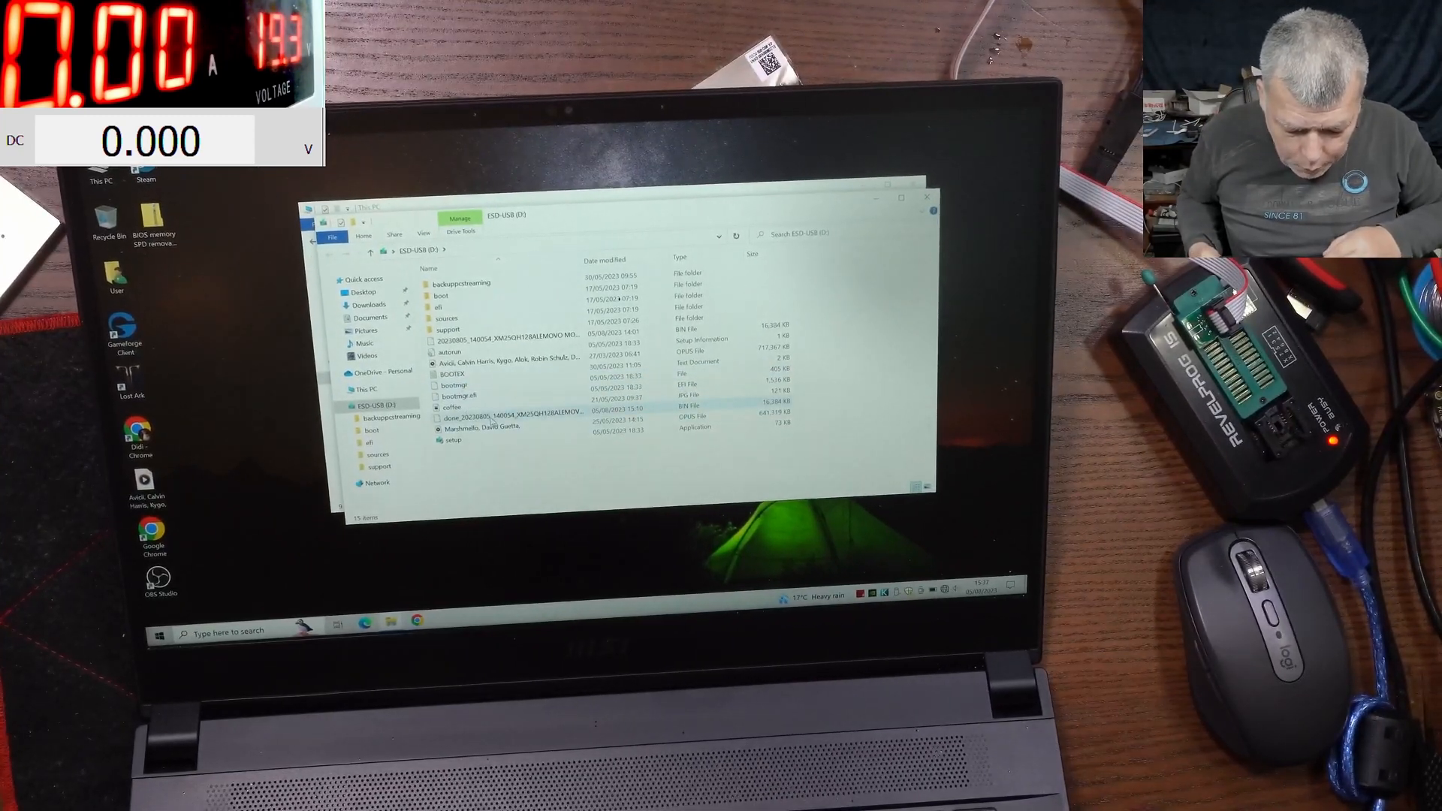
pyautogui.rightClick(506, 408)
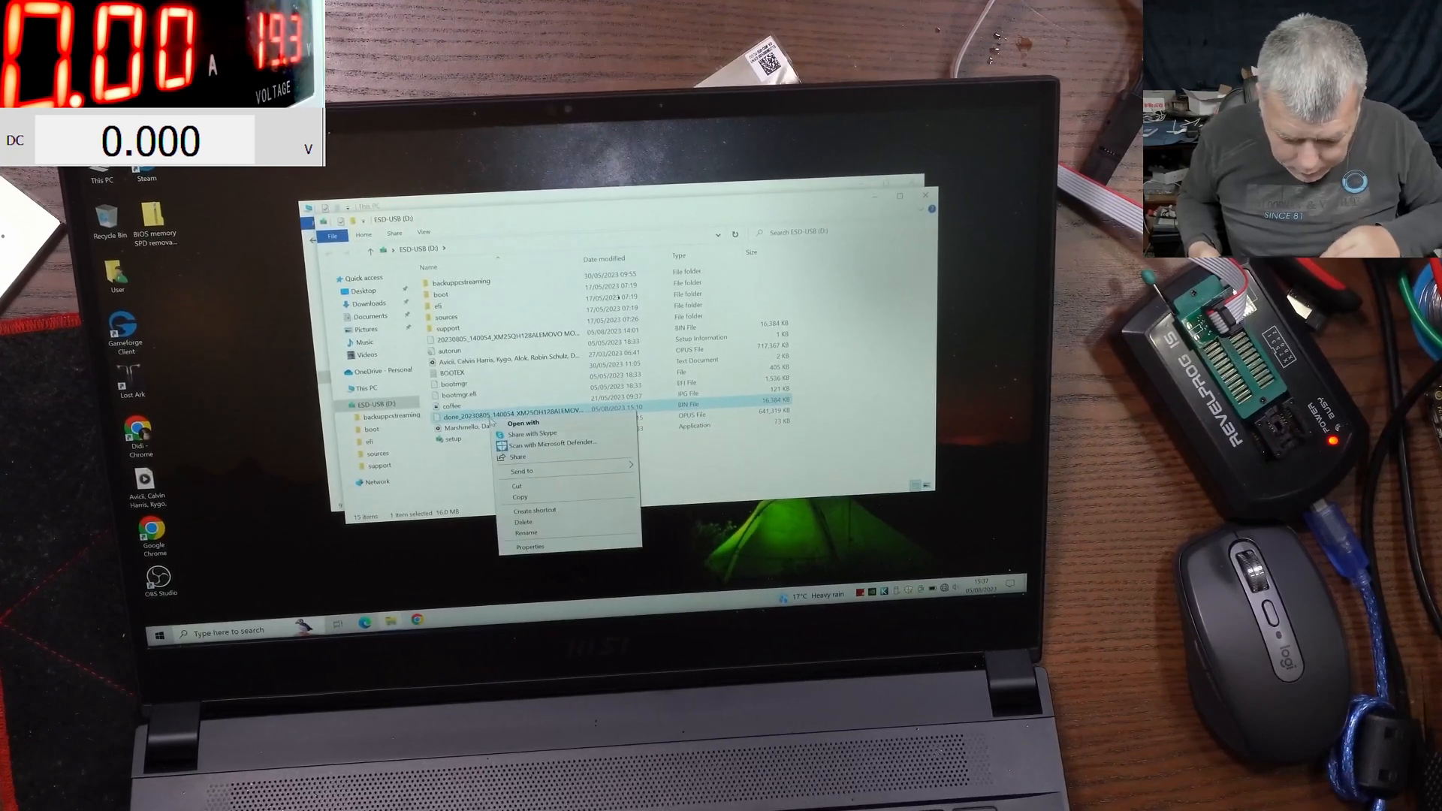
pyautogui.click(523, 521)
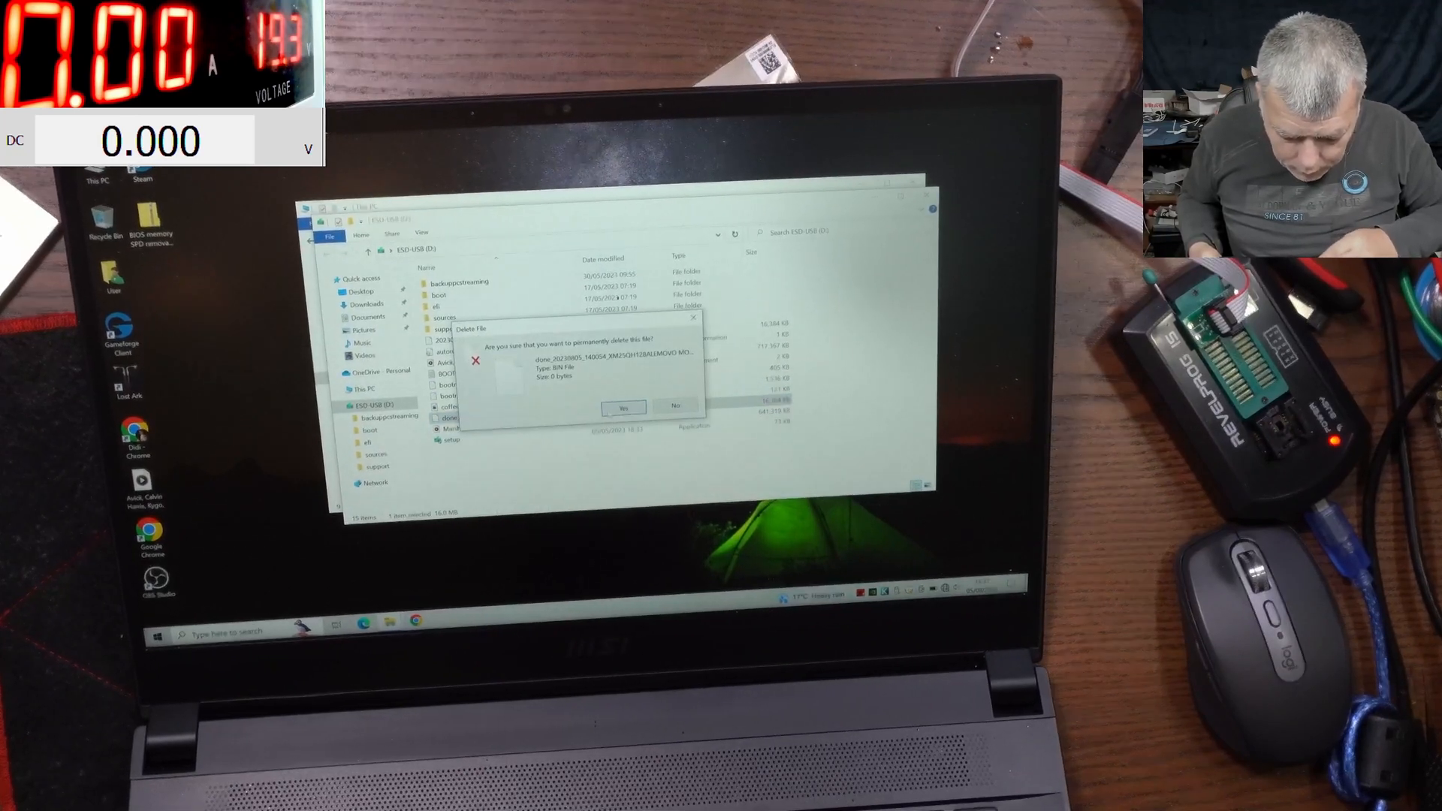
pyautogui.click(623, 407)
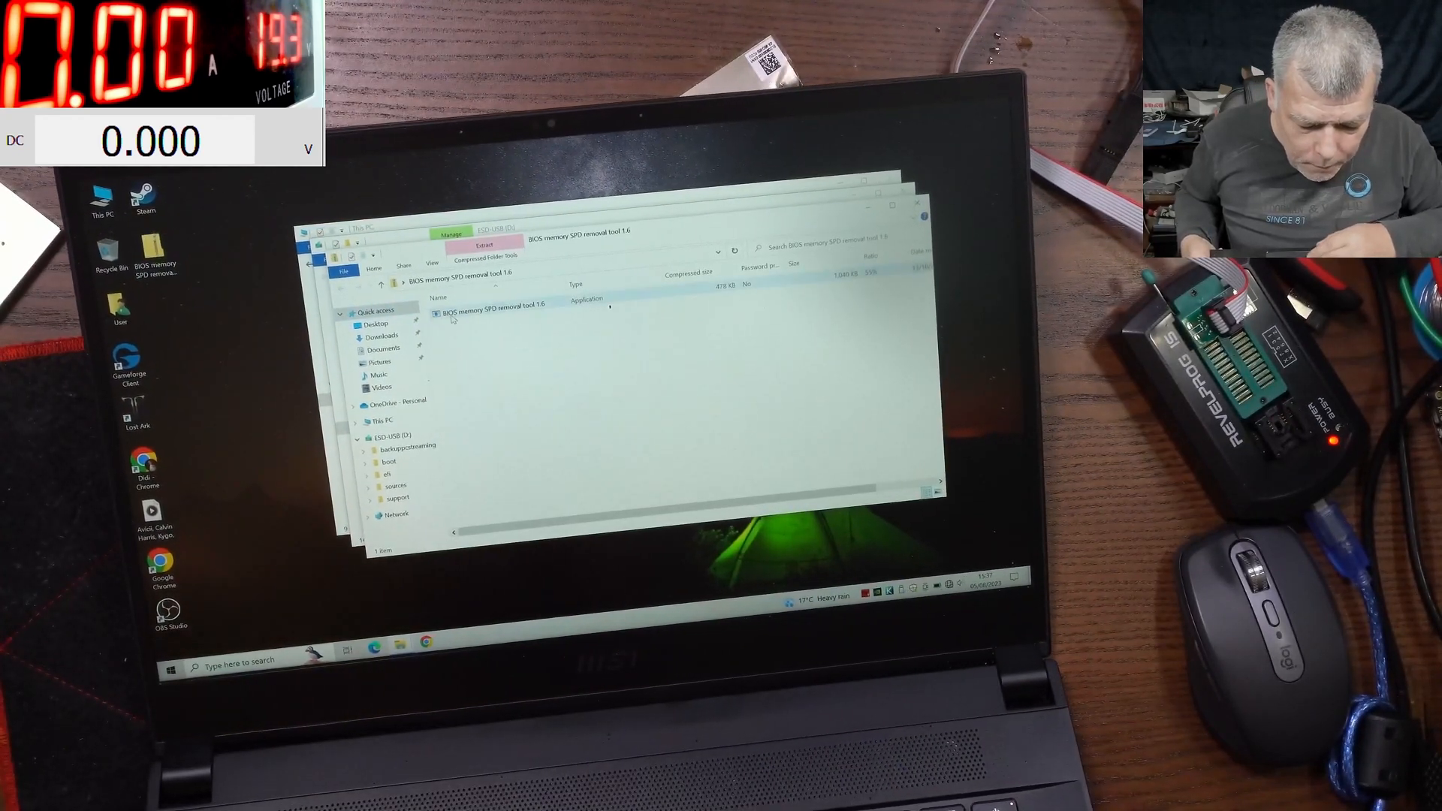
# Launch the SPD removal tool, load the BIOS dump from ESD-USB and write the SPD_cleared file.
pyautogui.doubleClick(497, 304)
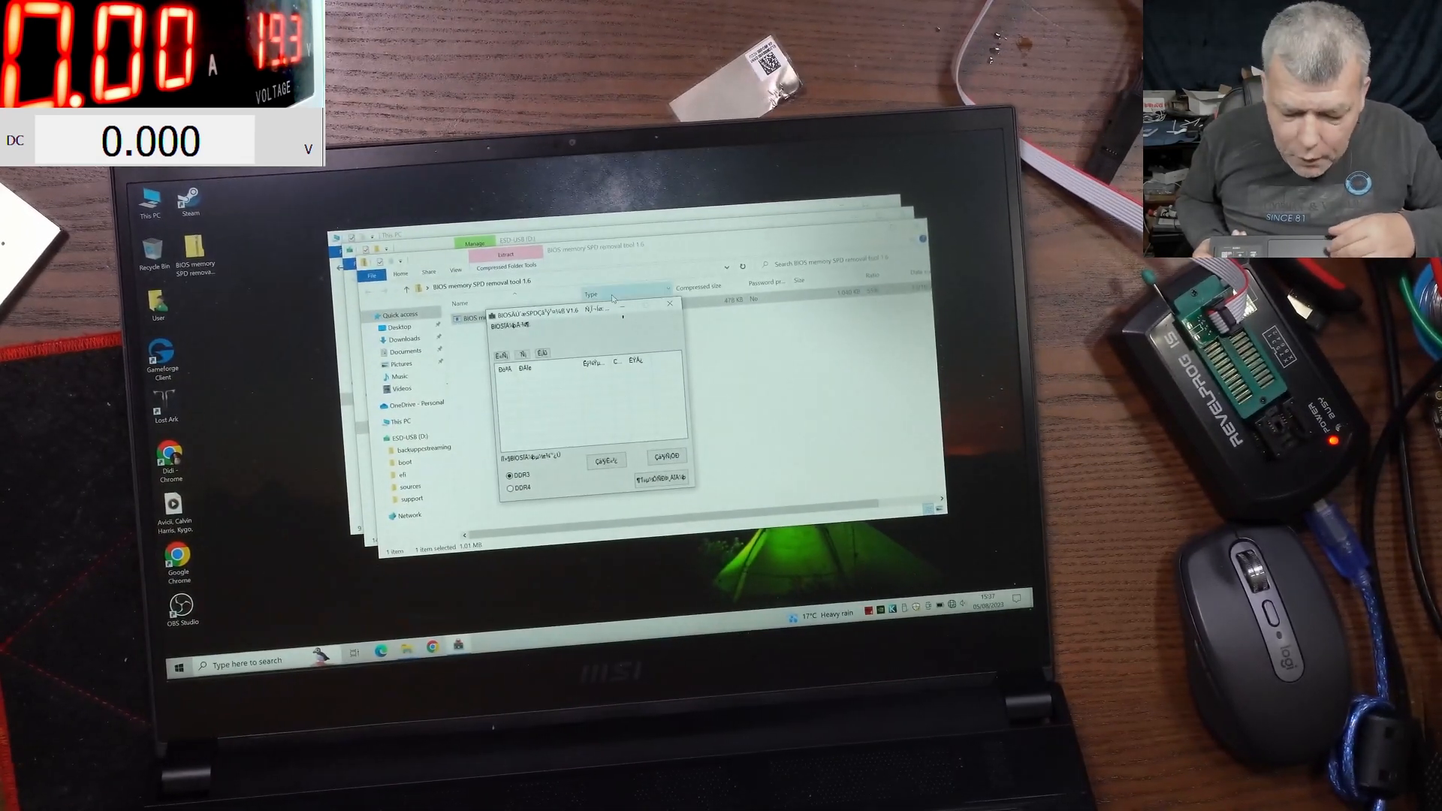
pyautogui.click(392, 435)
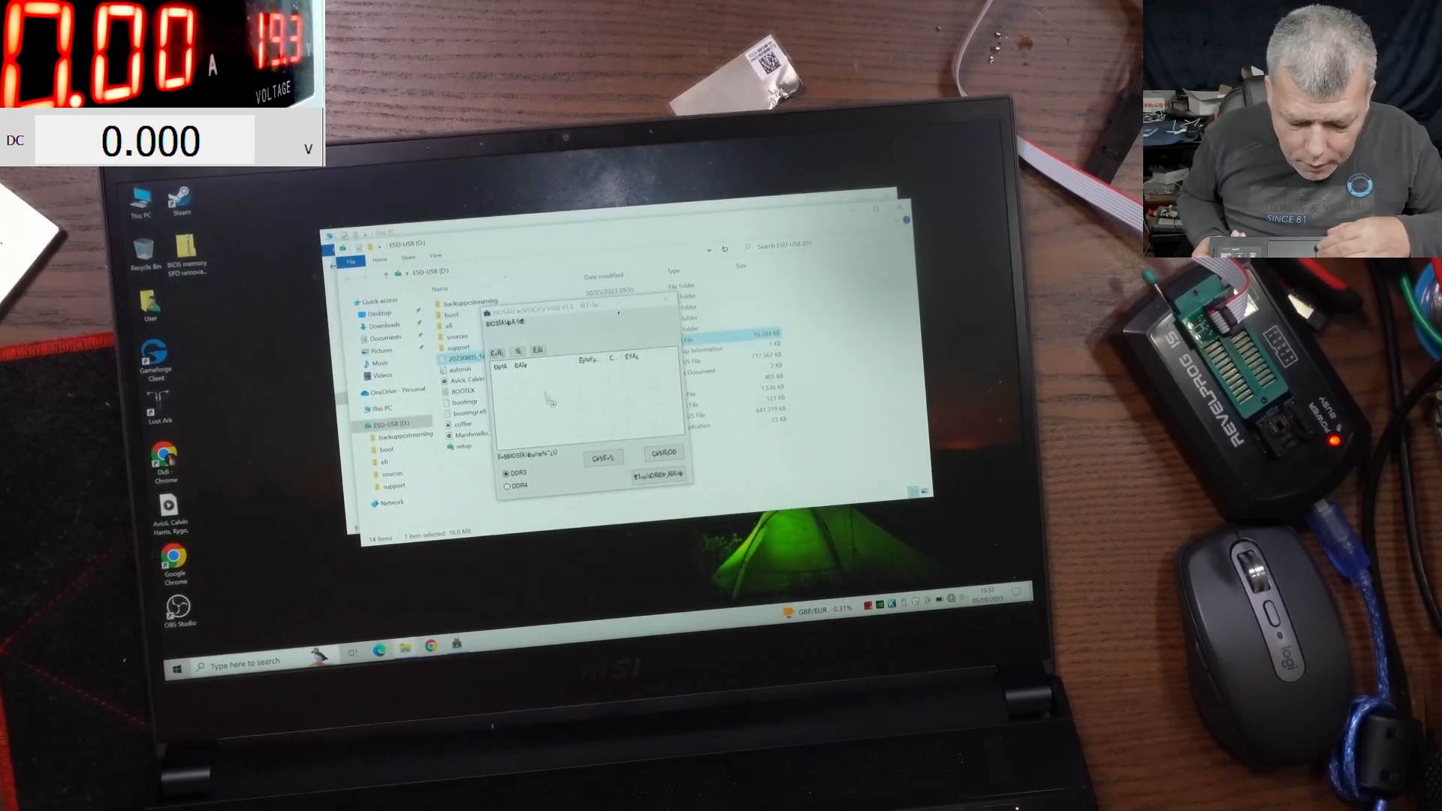
pyautogui.click(507, 485)
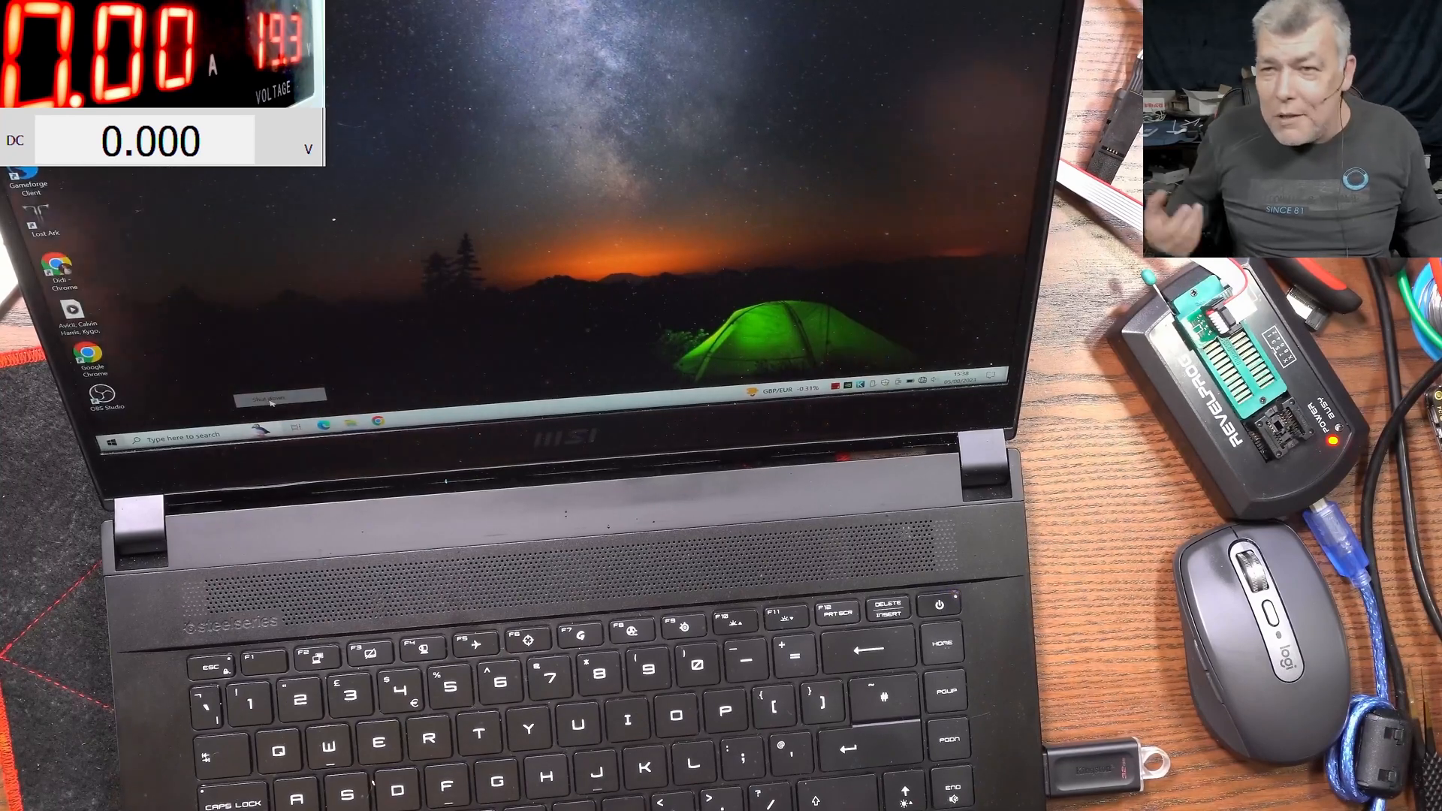
# Shut the laptop down from the Start menu power options.
pyautogui.click(272, 396)
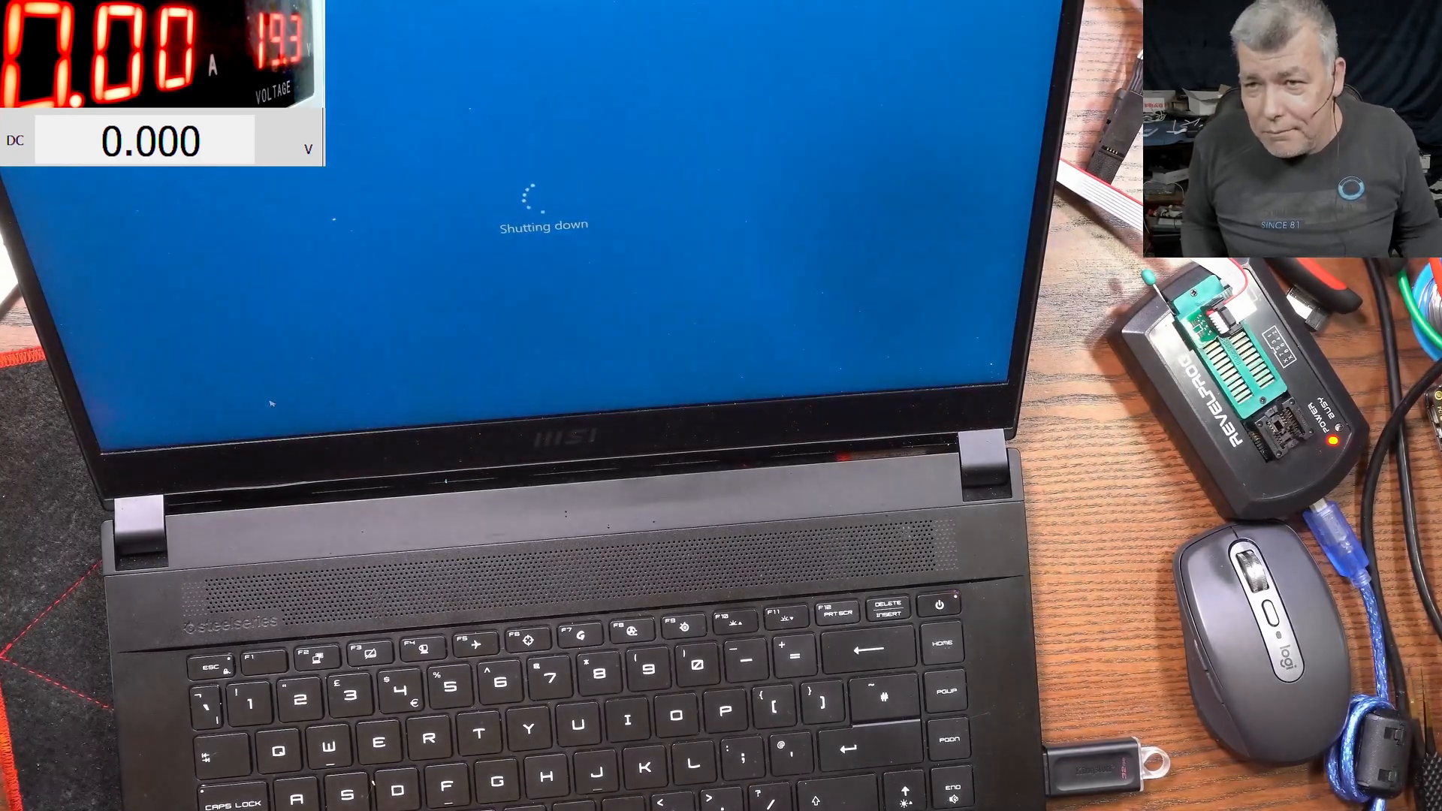